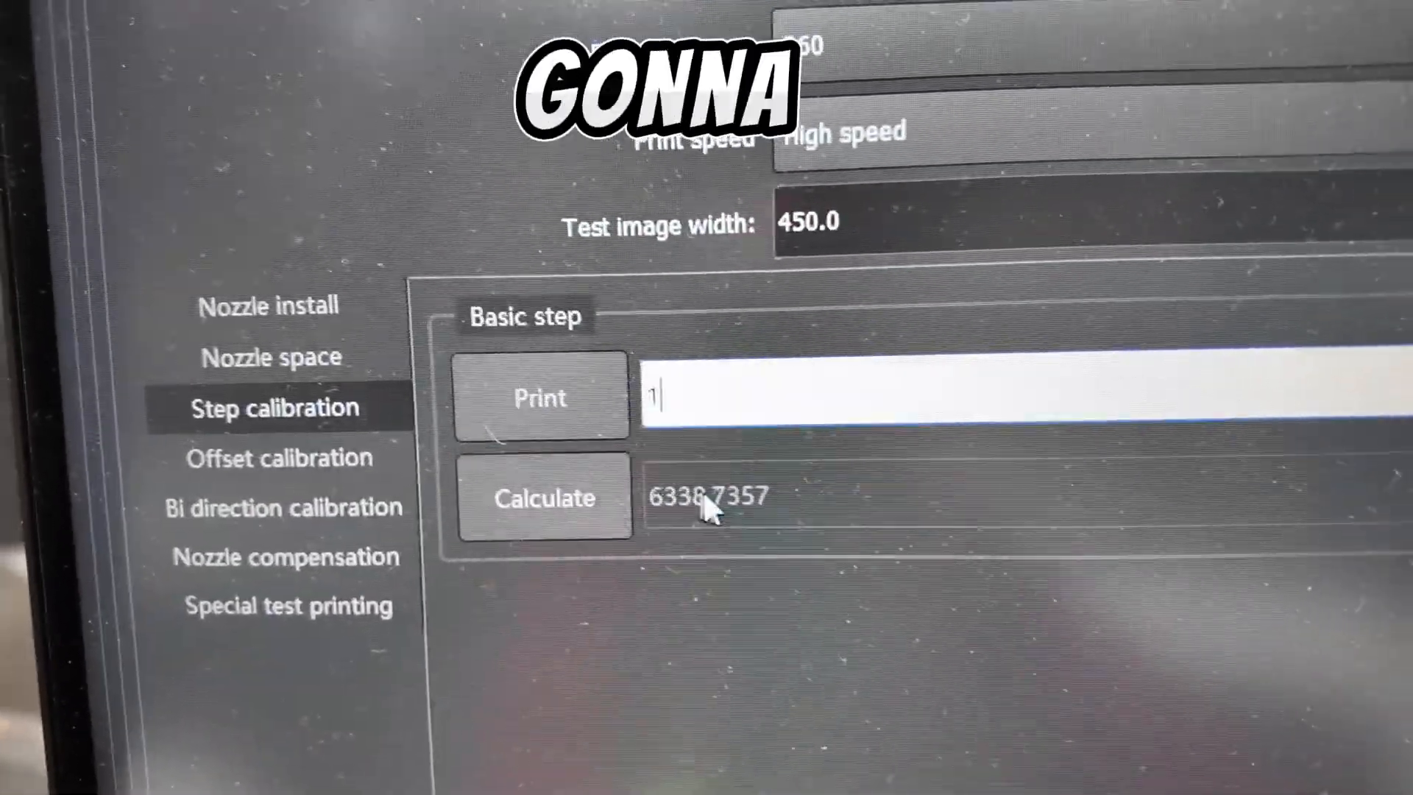
- Calculate the basic step from test value 1, yielding 6338.7357
{"action": "left_click", "coordinate": [545, 495]}
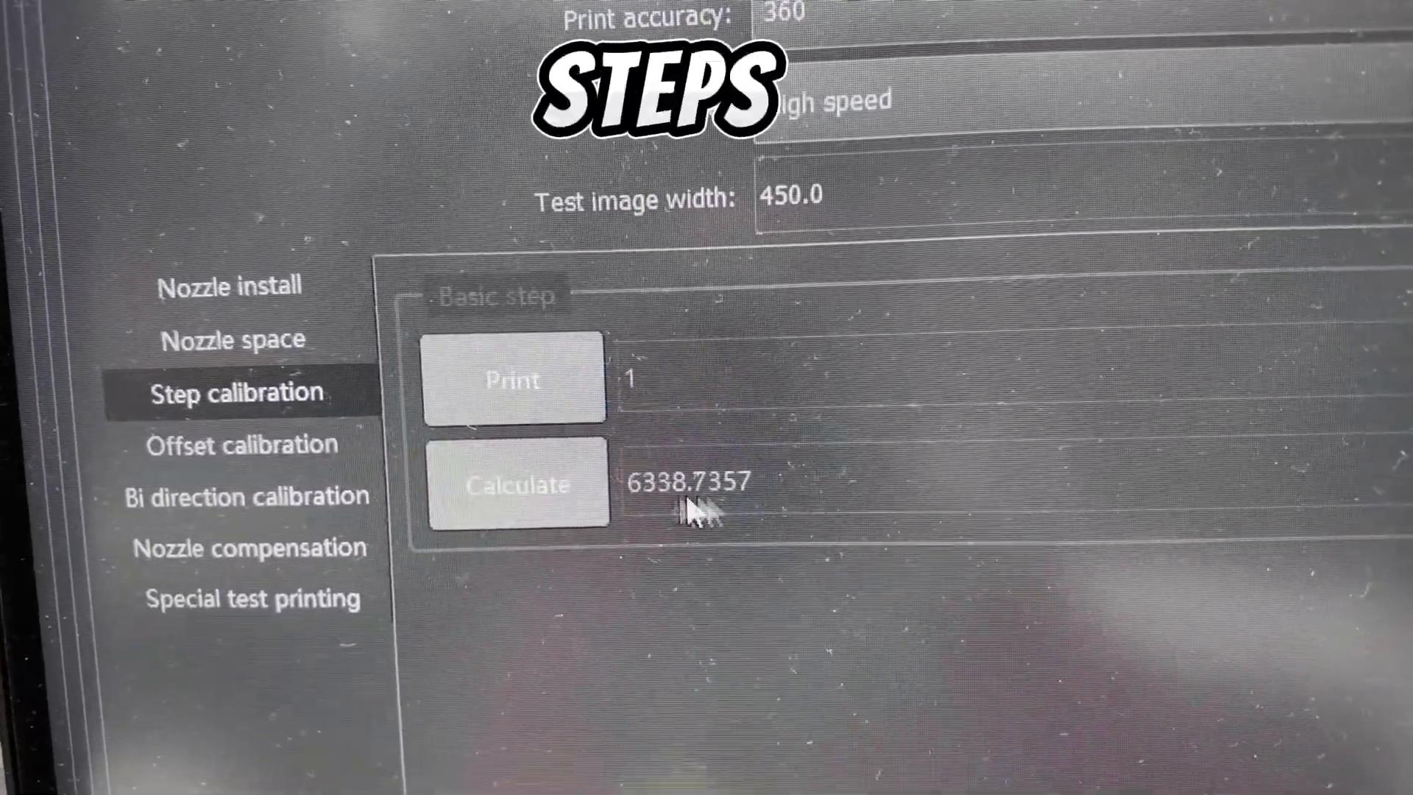
{"action": "left_click", "coordinate": [518, 485]}
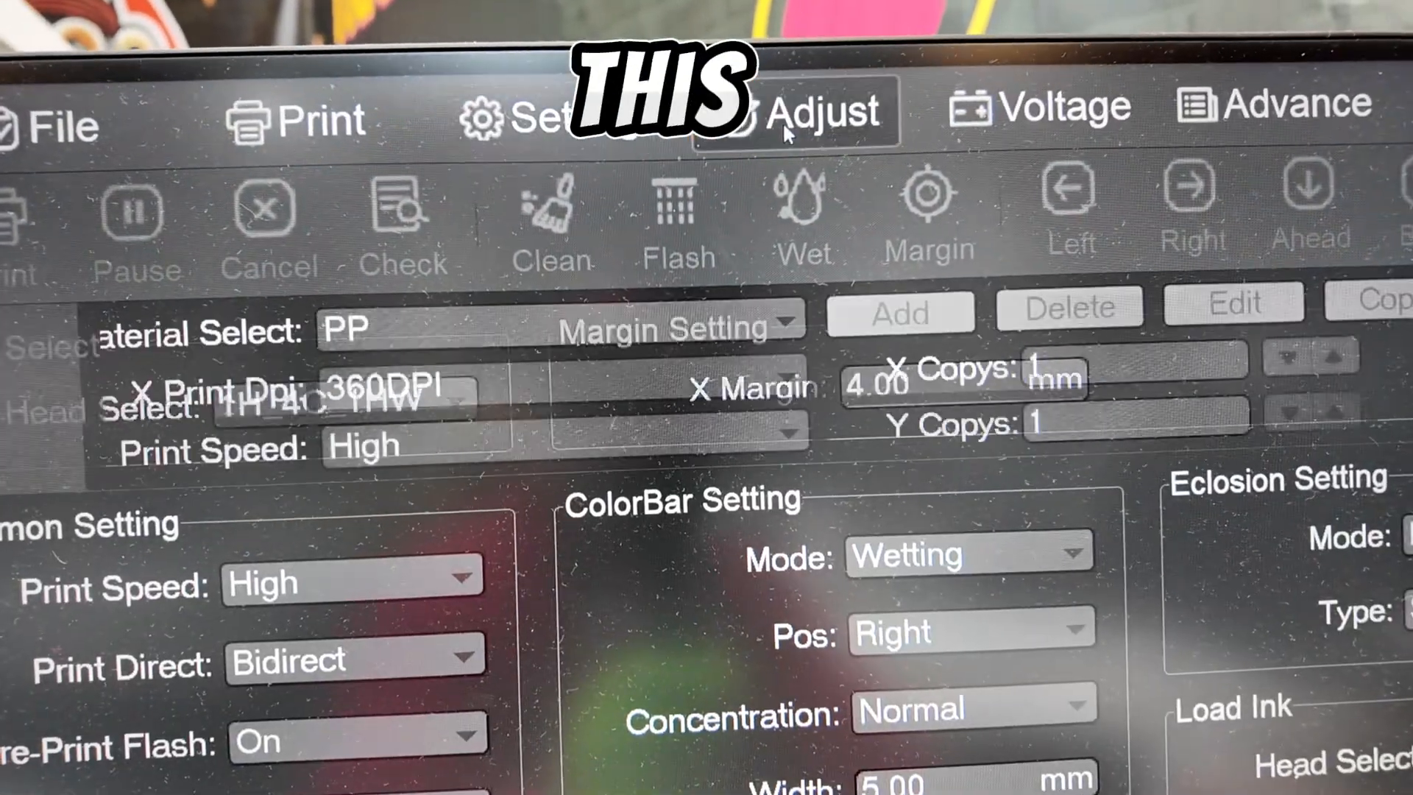
- Open PrintExp's Adjust menu for step feed tuning
{"action": "left_click", "coordinate": [807, 108]}
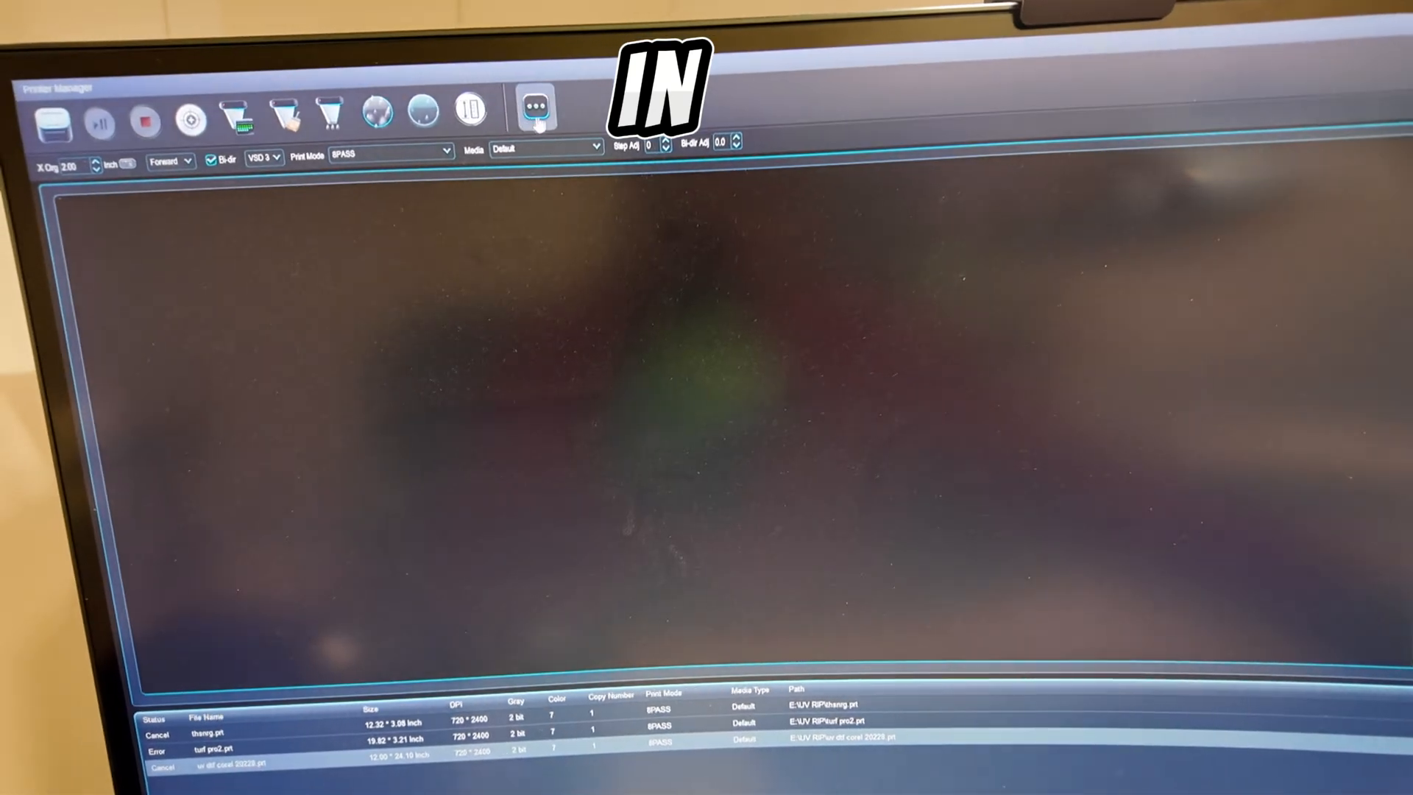
- Show the calibration Step Adjustment page (PASS 8, adjustment -12) and save
{"action": "left_click", "coordinate": [535, 112]}
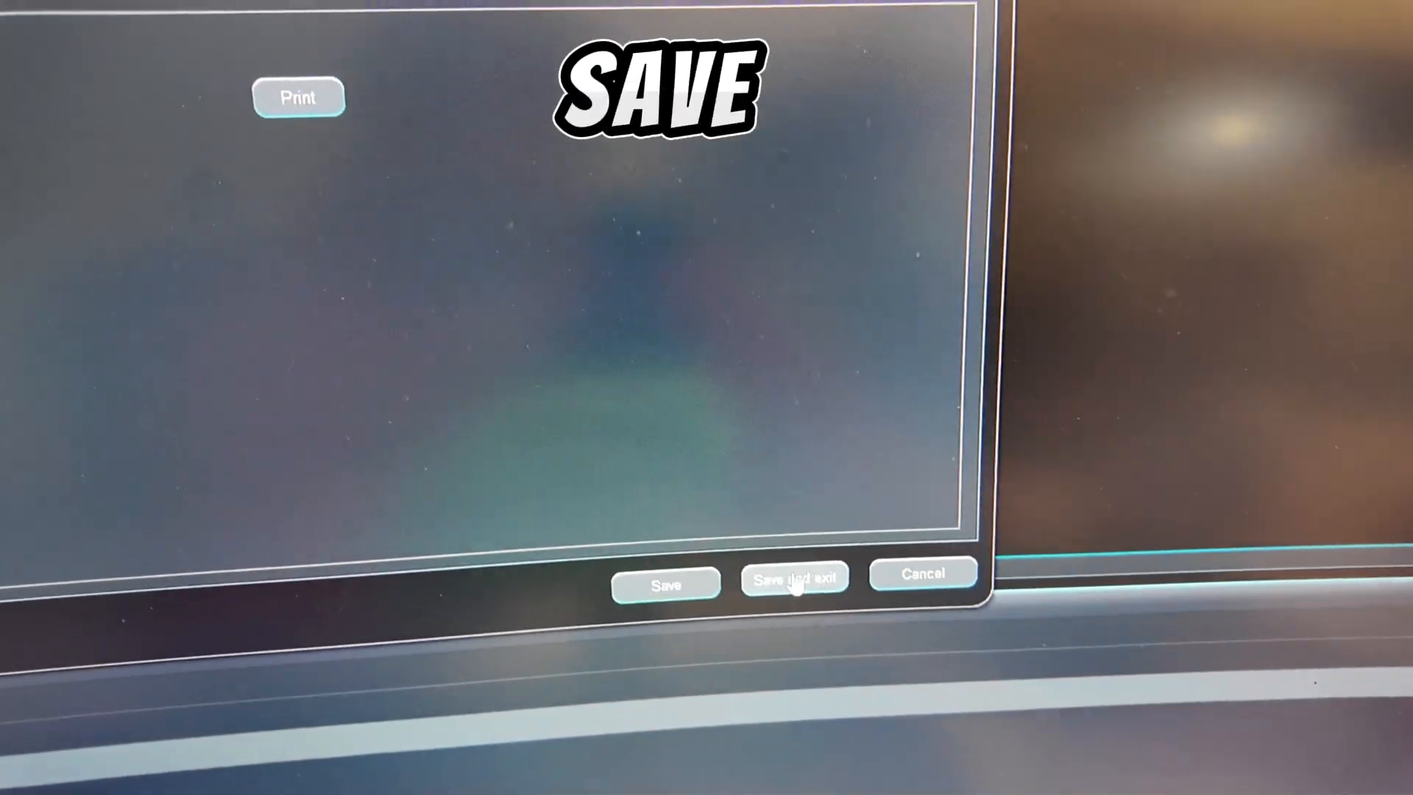
{"action": "left_click", "coordinate": [795, 582]}
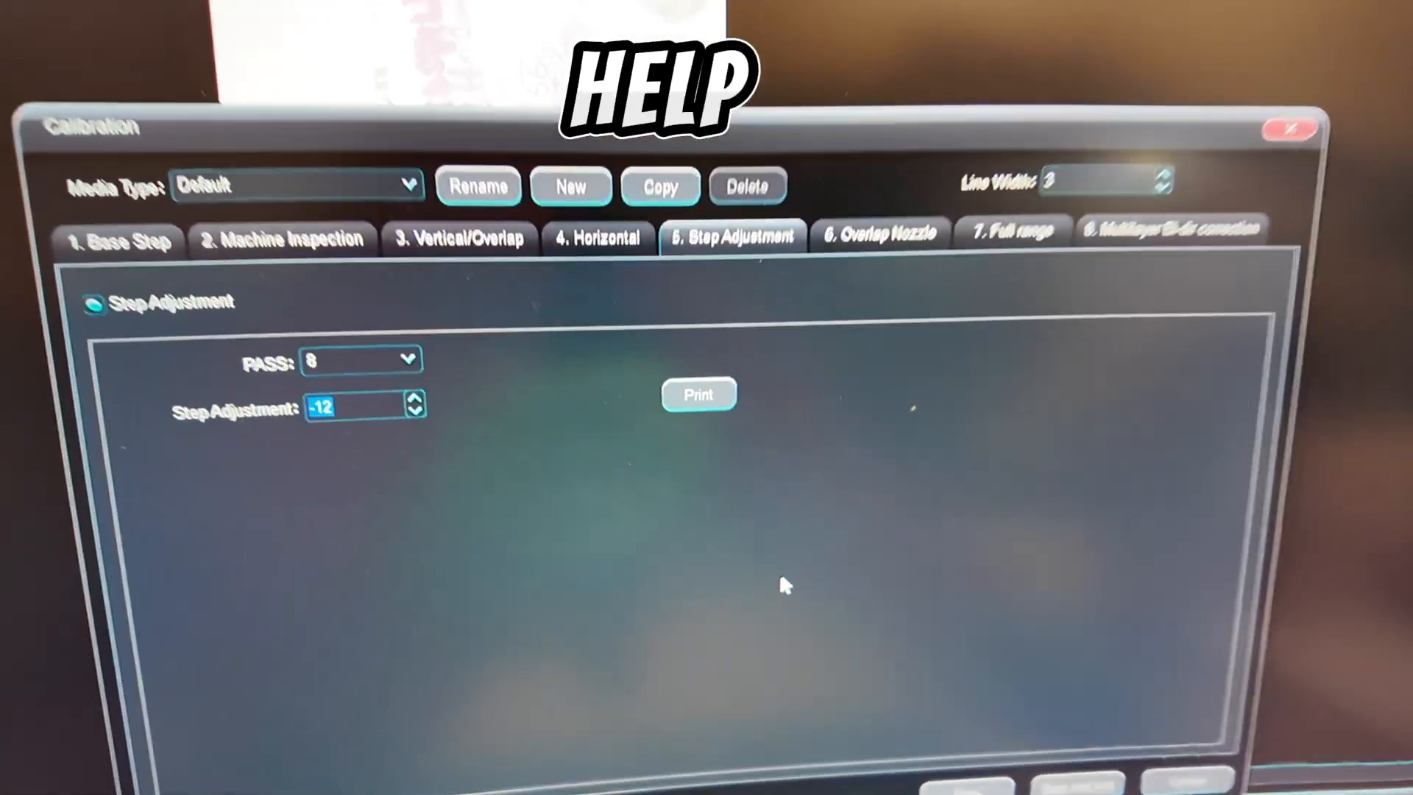